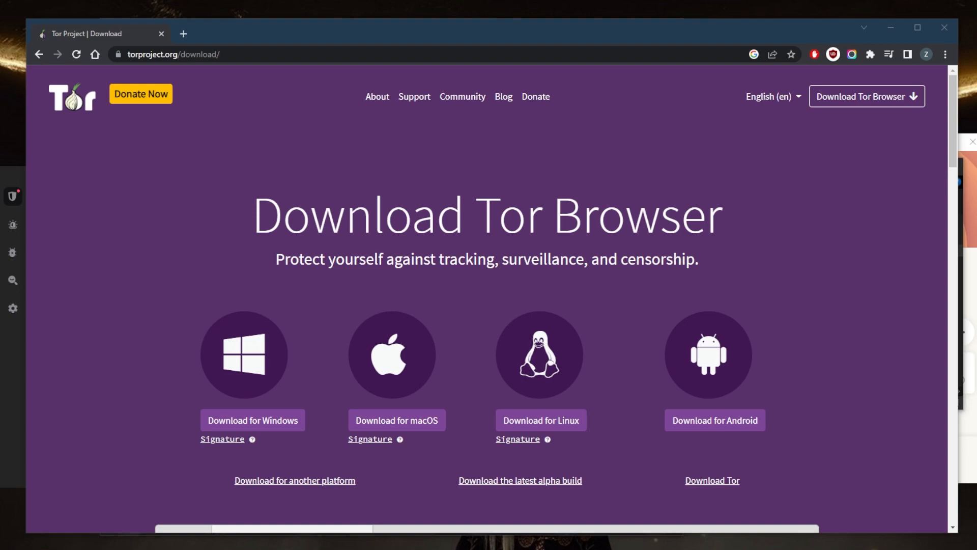
mouse_move(289, 299)
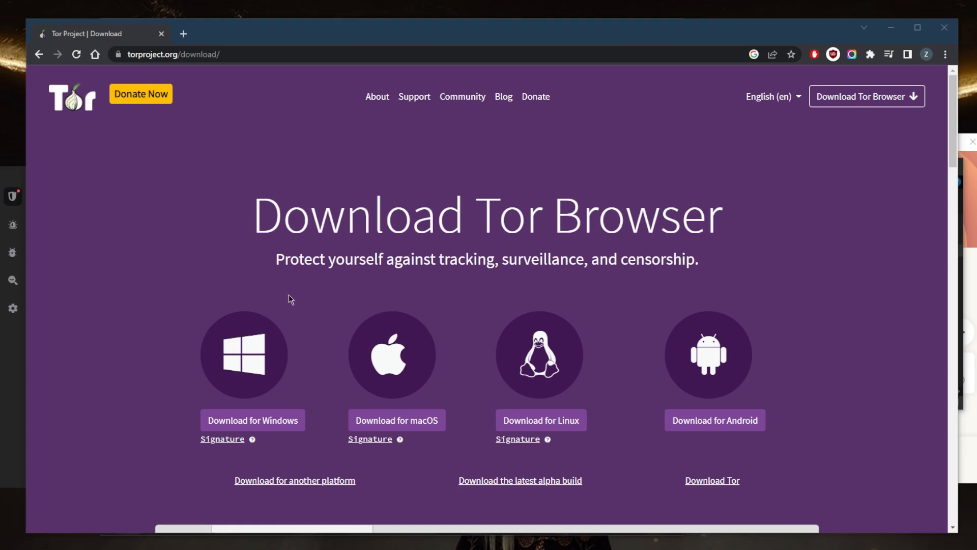
mouse_move(458, 238)
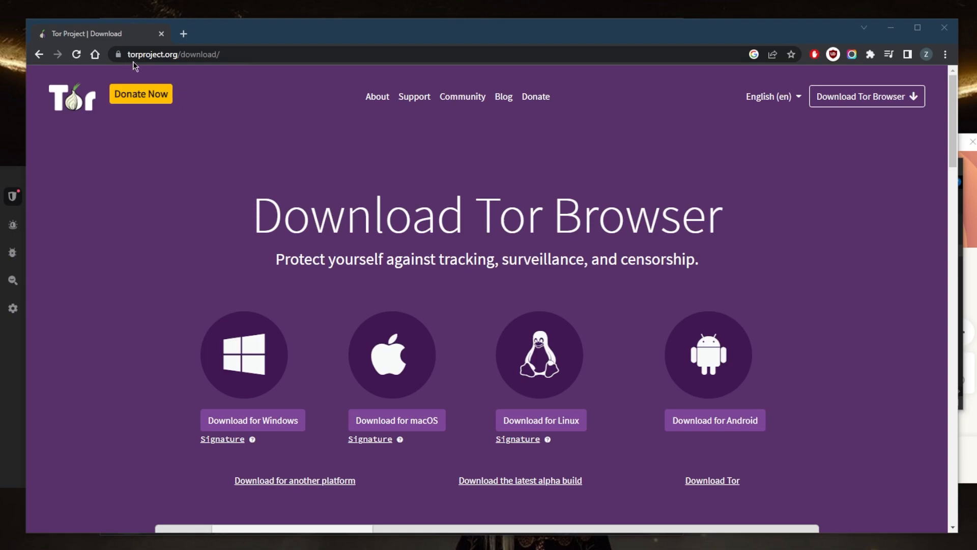
mouse_move(242, 109)
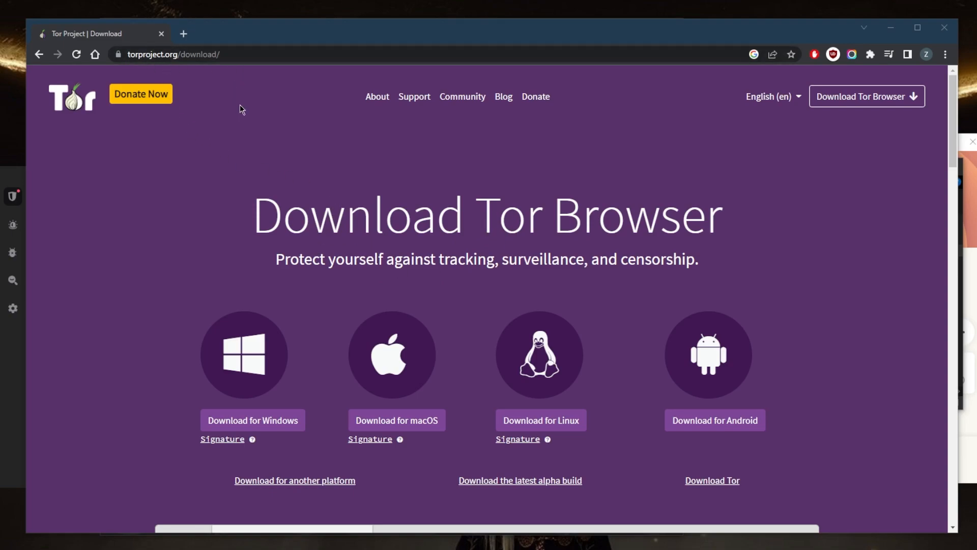
mouse_move(247, 149)
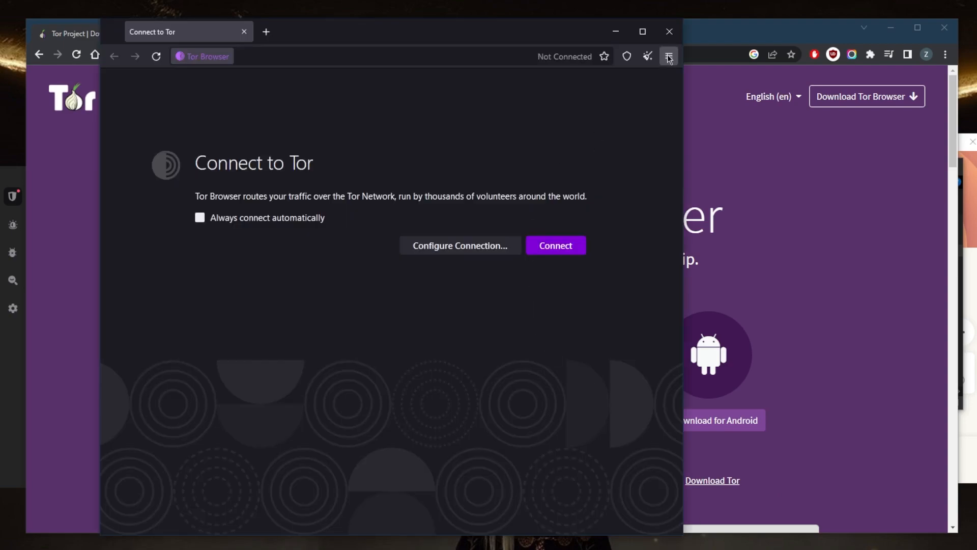
Open Tor Browser's Settings page from the hamburger menu
left_click(668, 55)
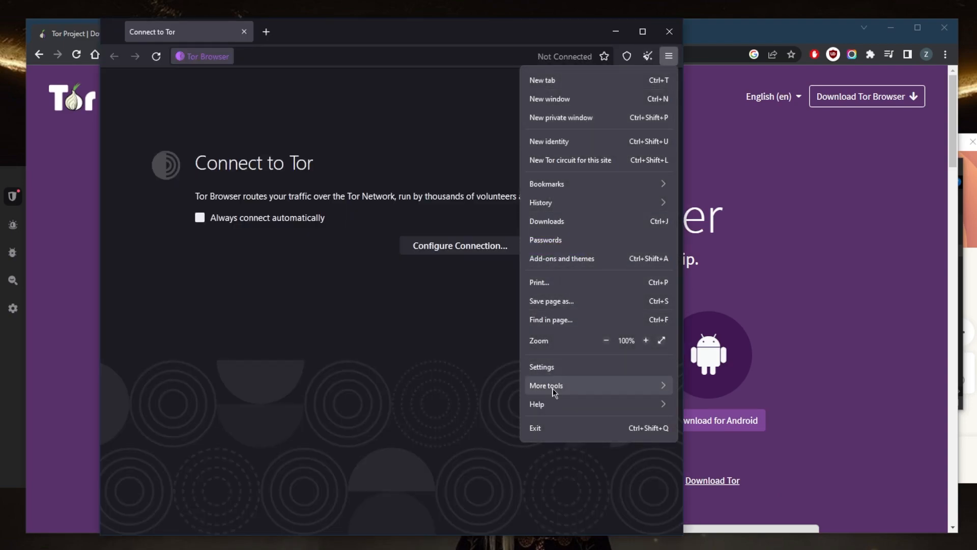
left_click(540, 367)
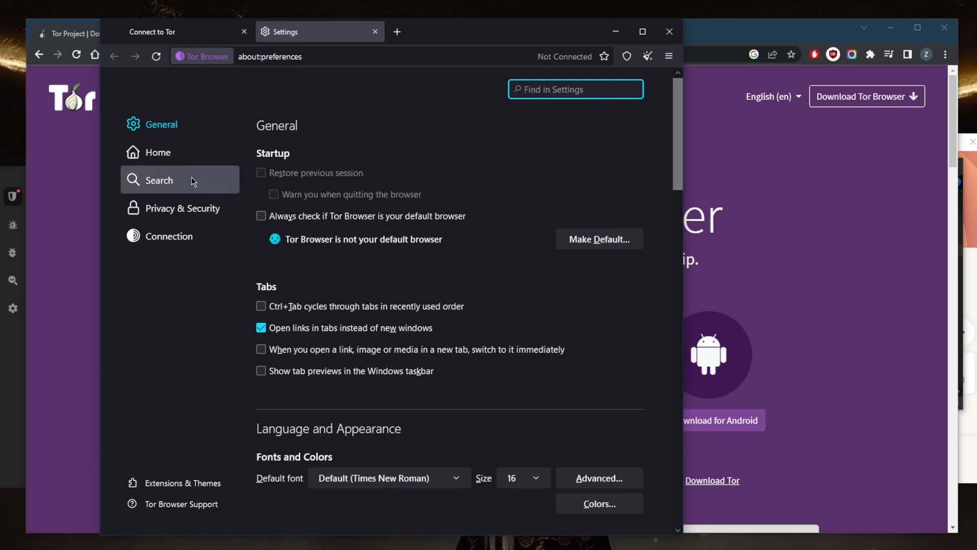
Show Privacy & Security settings and scroll past Cookies and Site Data and History
left_click(182, 208)
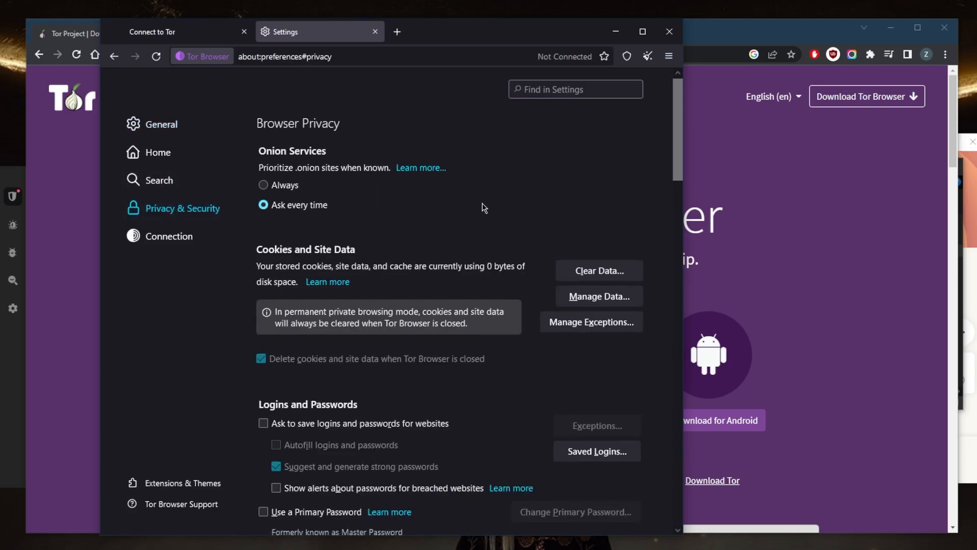
scroll("down", 3)
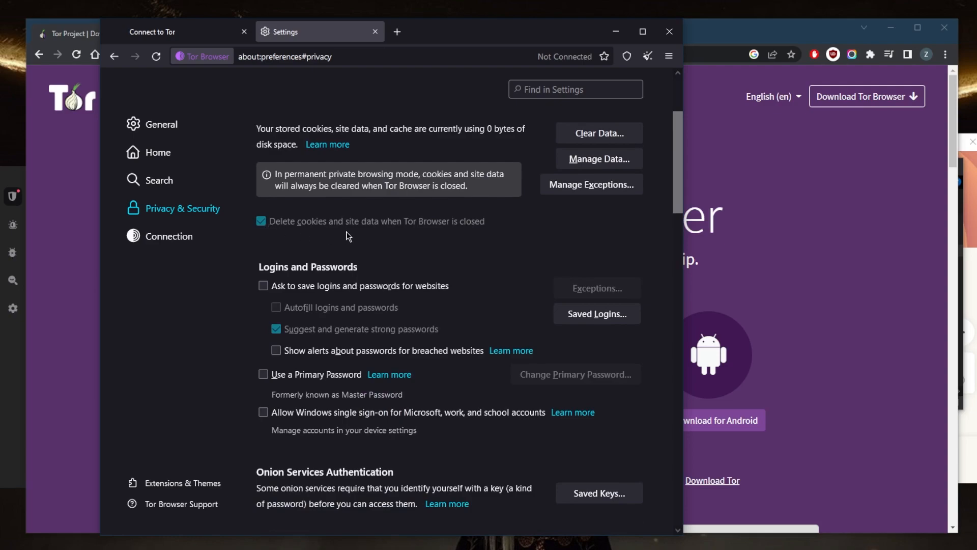
mouse_move(377, 238)
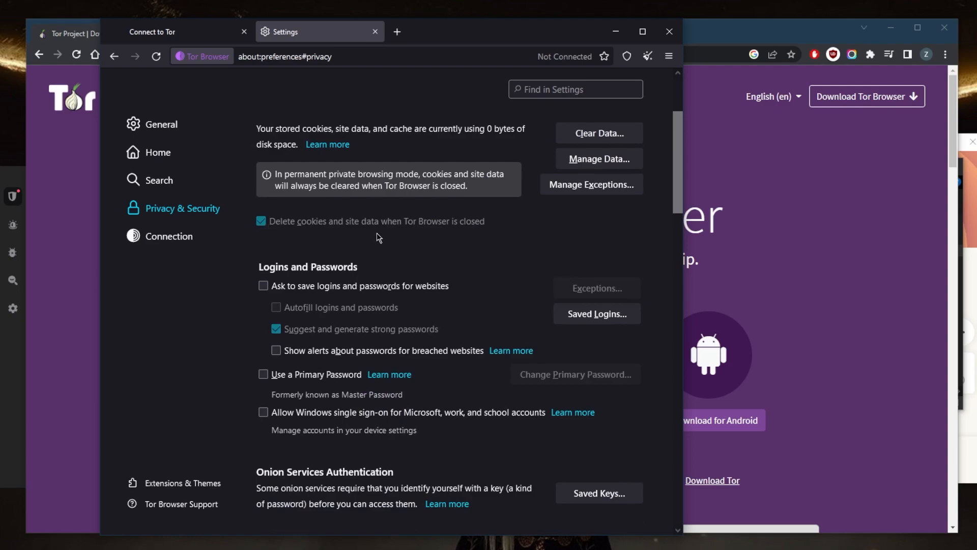
scroll("down", 3)
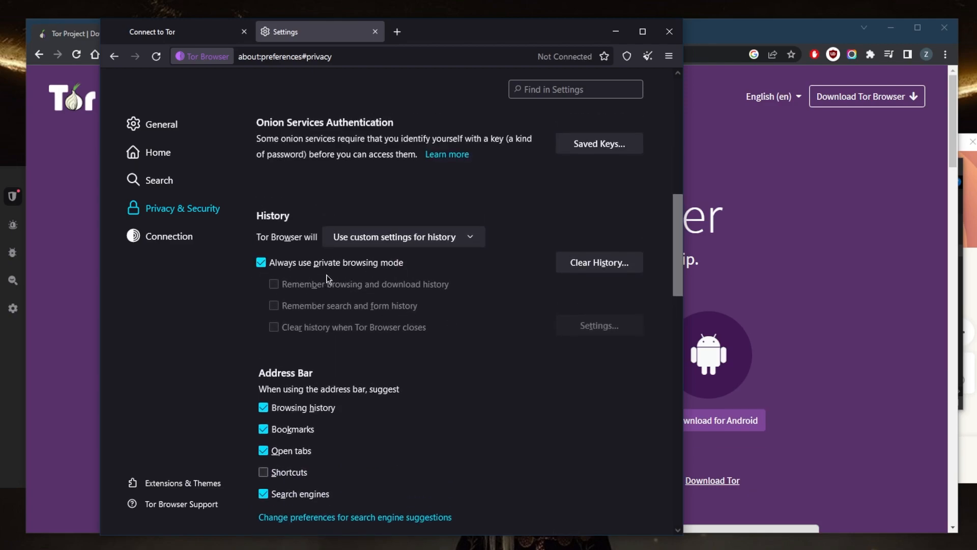
scroll("down", 3)
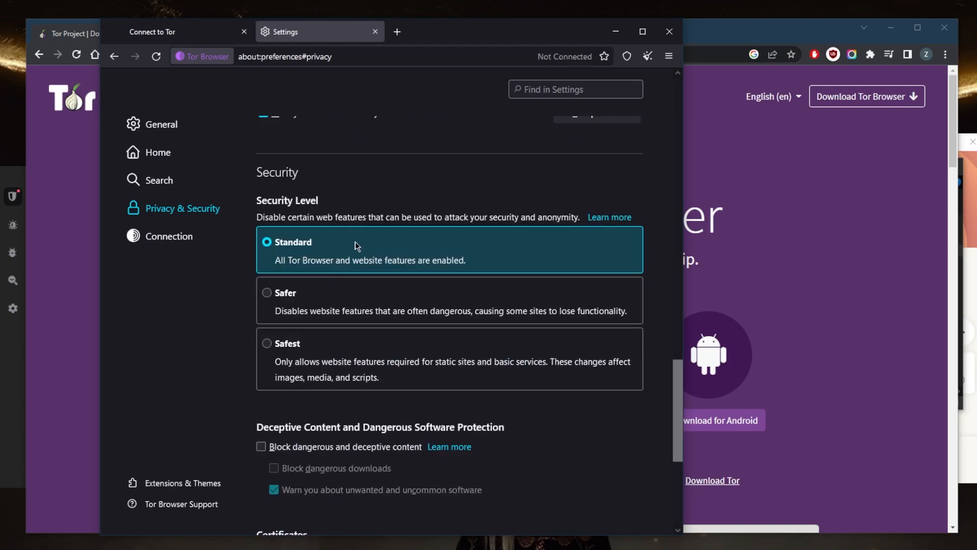
mouse_move(294, 383)
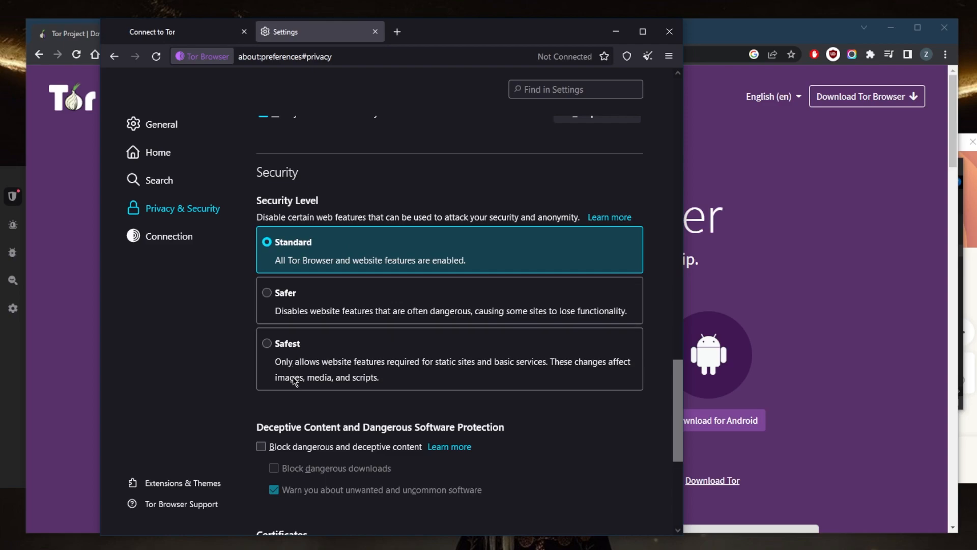
mouse_move(427, 376)
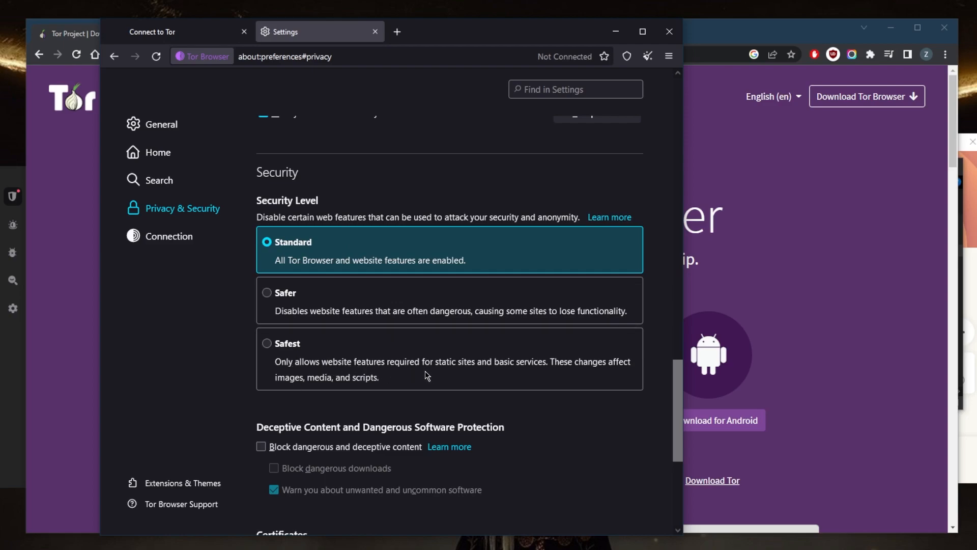
Set the Tor Browser security level to Safest
left_click(267, 344)
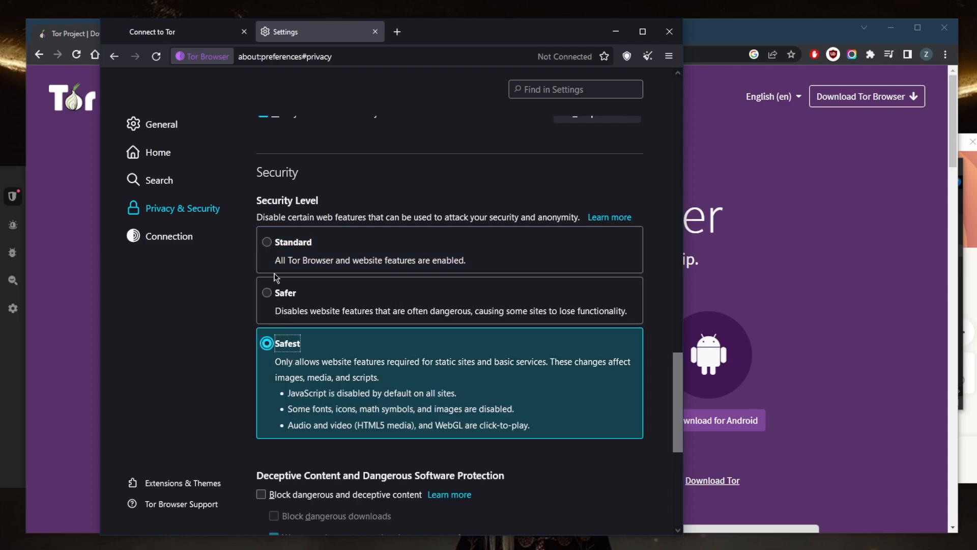
left_click(267, 242)
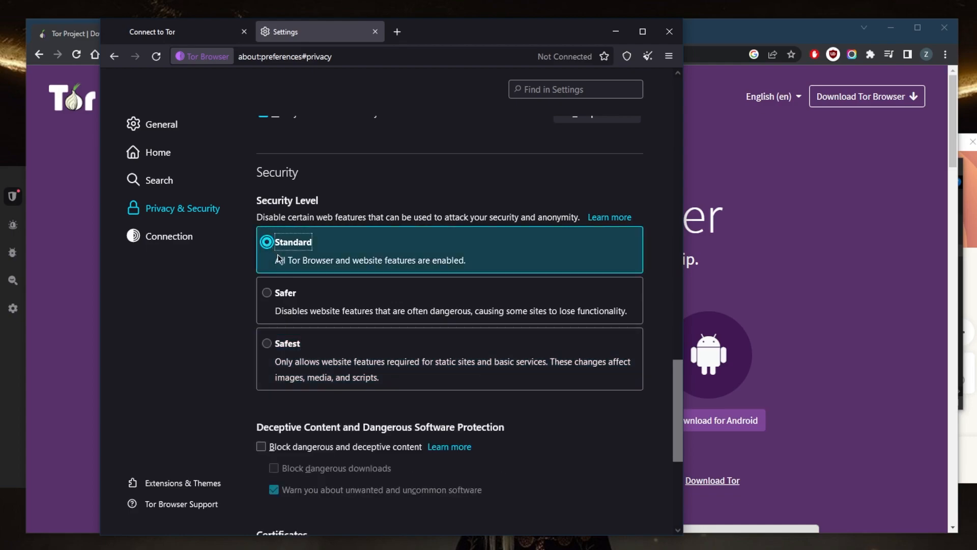
mouse_move(323, 303)
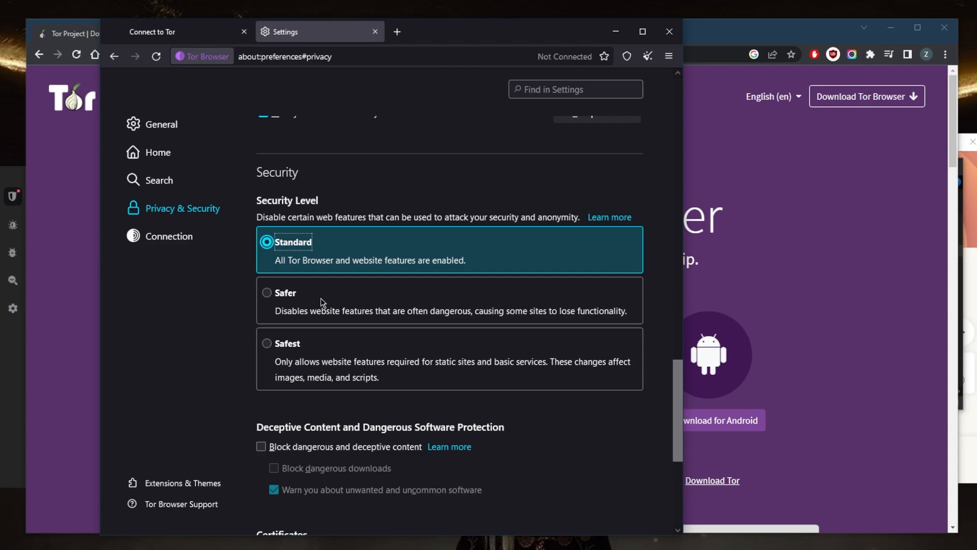
mouse_move(300, 272)
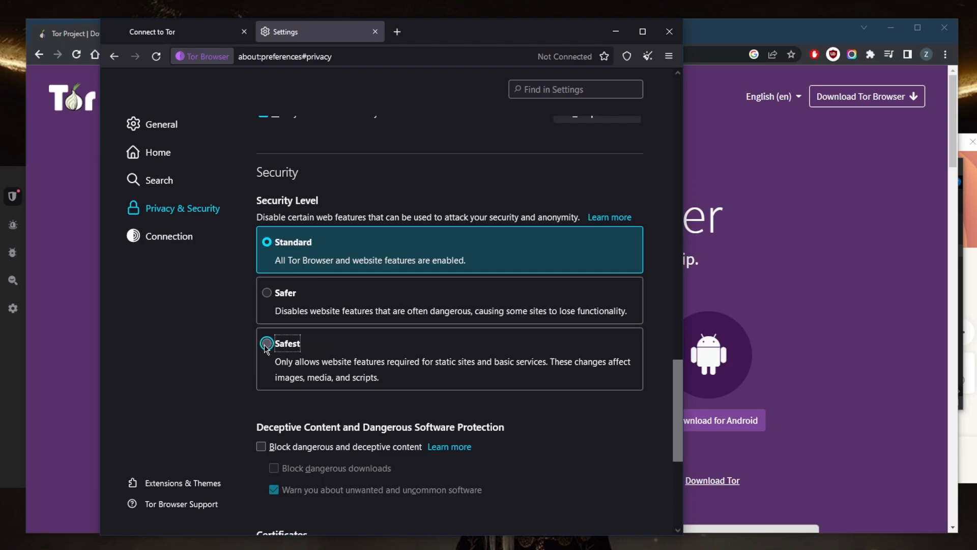
left_click(267, 345)
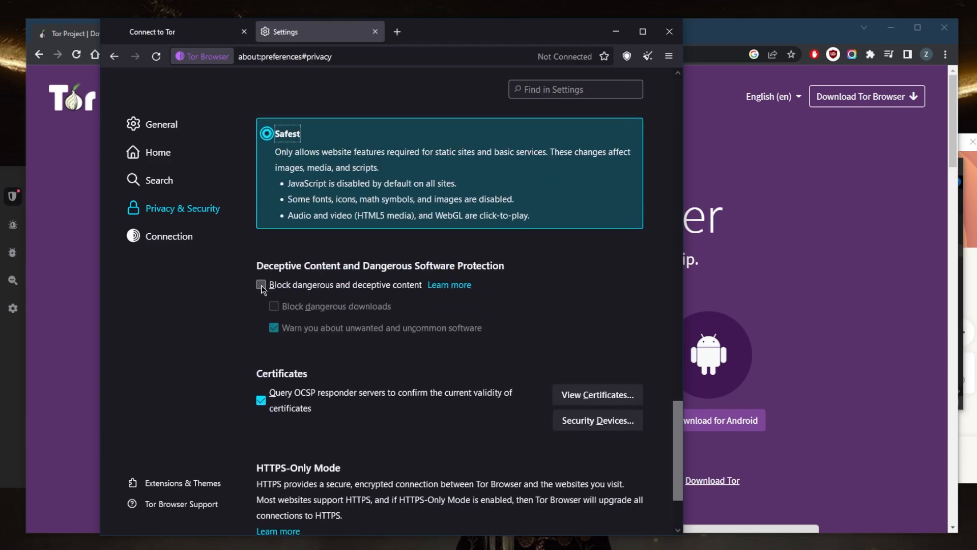
Enable blocking of dangerous and deceptive content and dangerous downloads
left_click(262, 285)
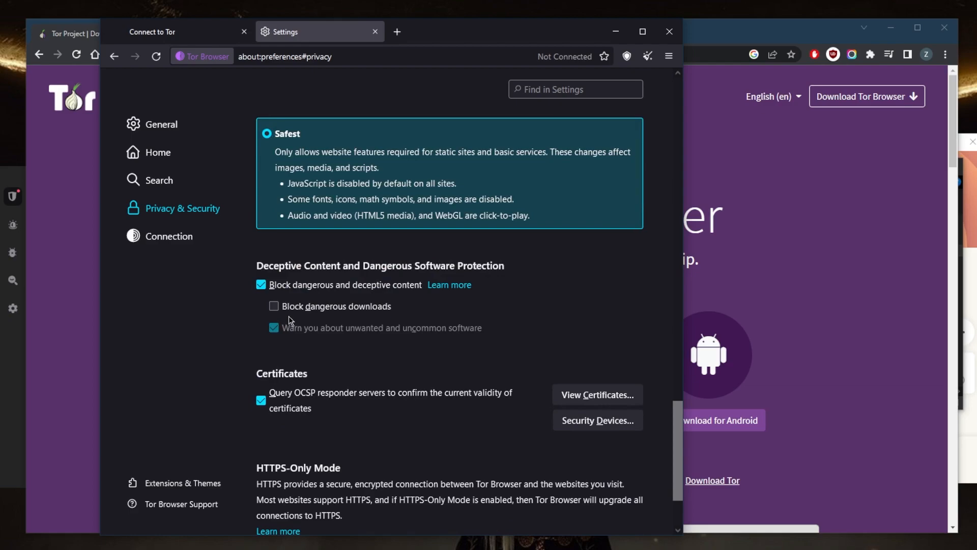
left_click(273, 306)
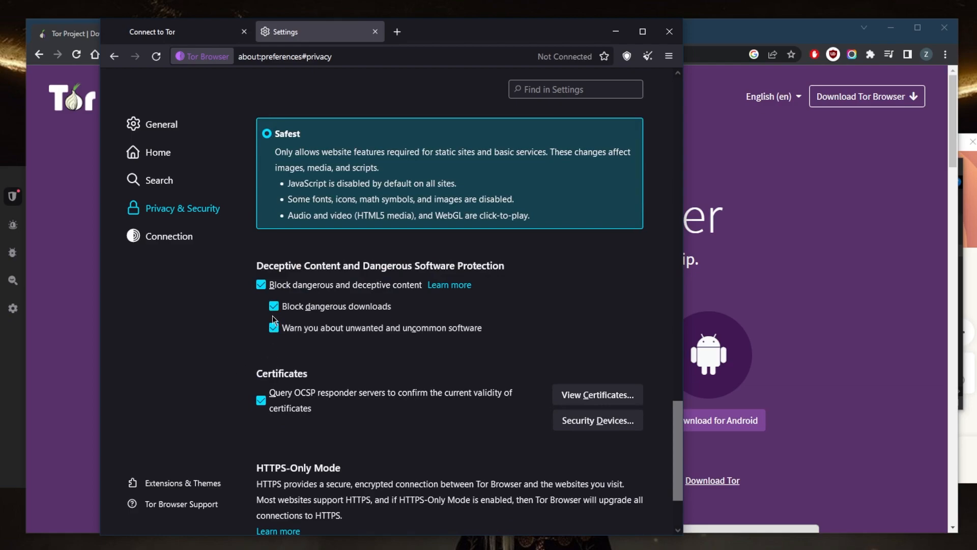
scroll("down", 3)
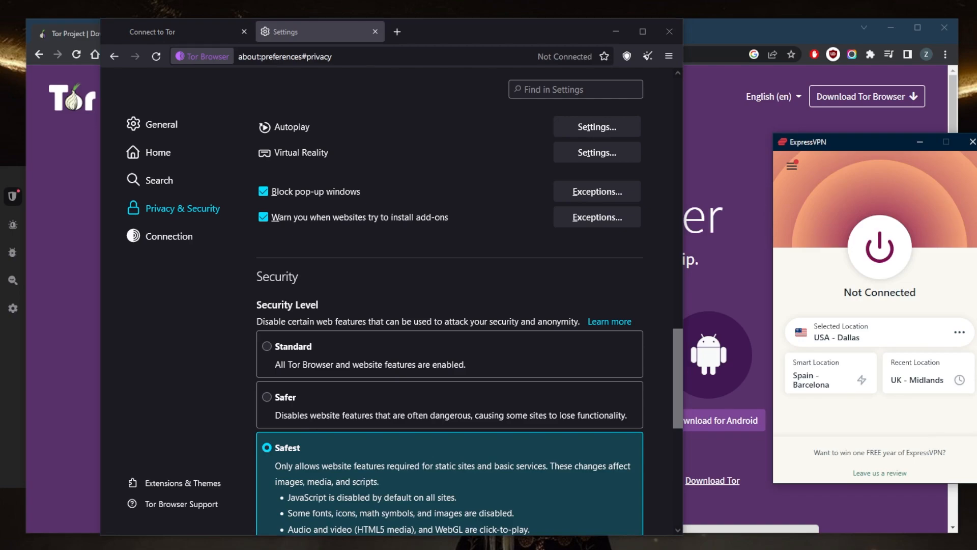
mouse_move(442, 236)
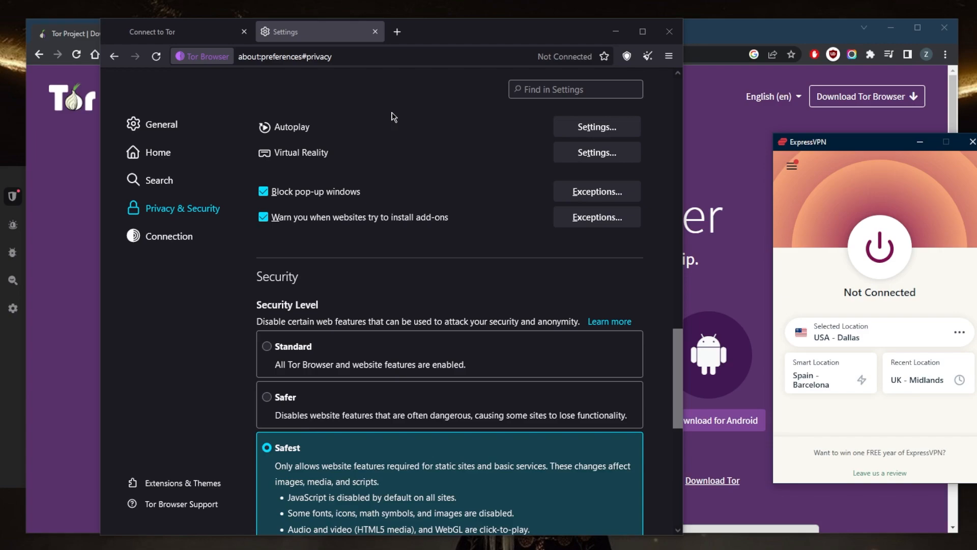
mouse_move(502, 136)
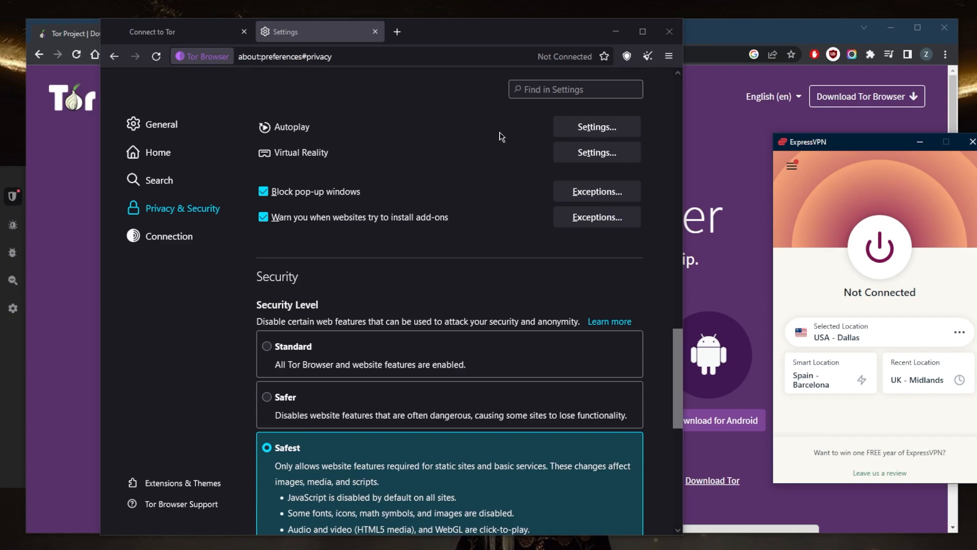
mouse_move(813, 228)
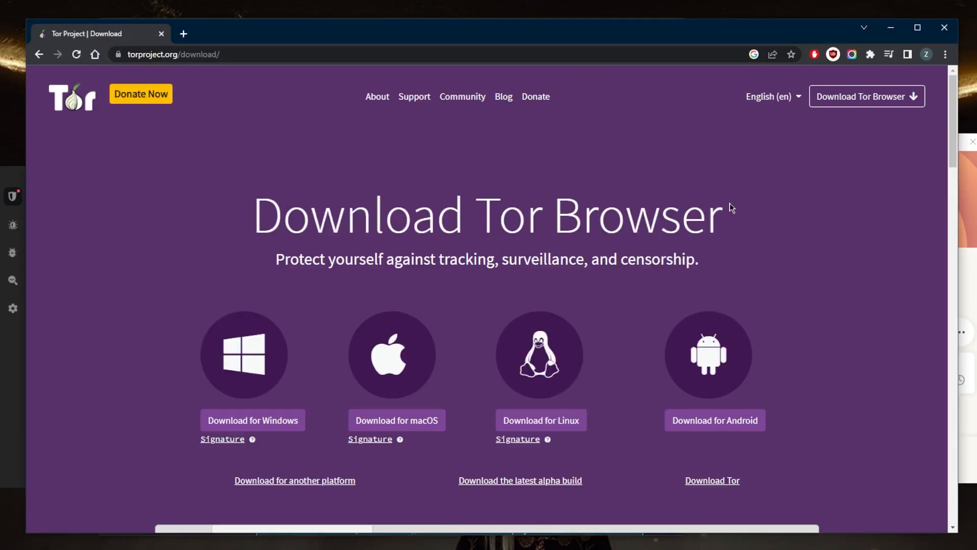
mouse_move(729, 238)
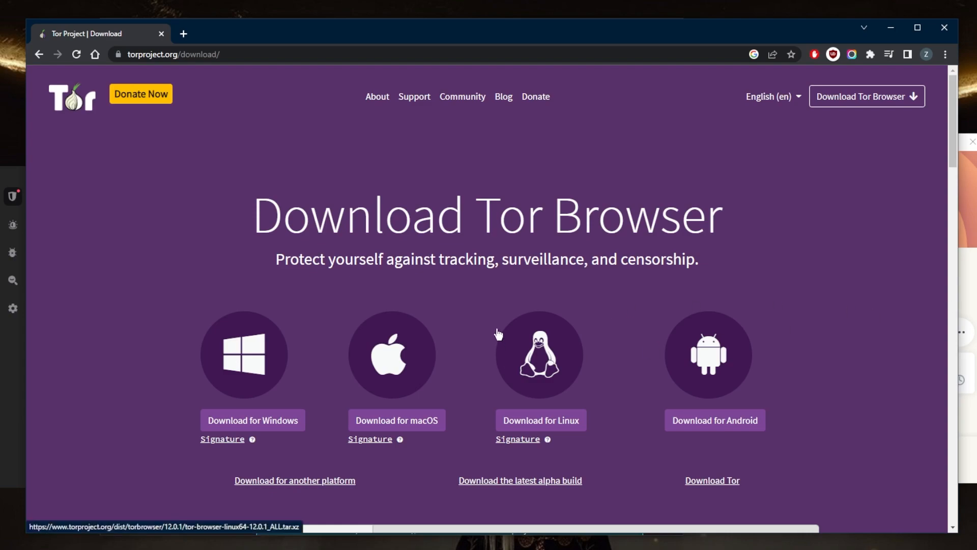
mouse_move(503, 332)
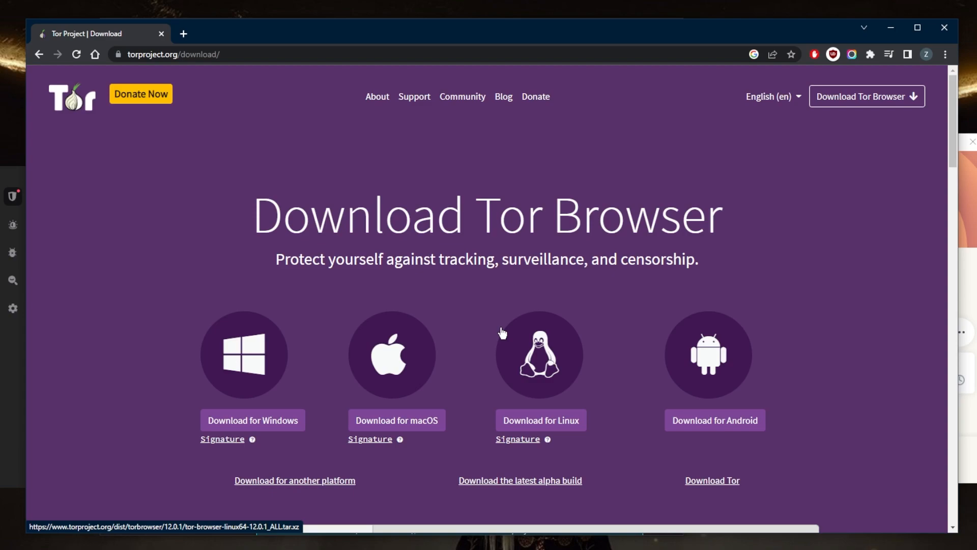
mouse_move(540, 363)
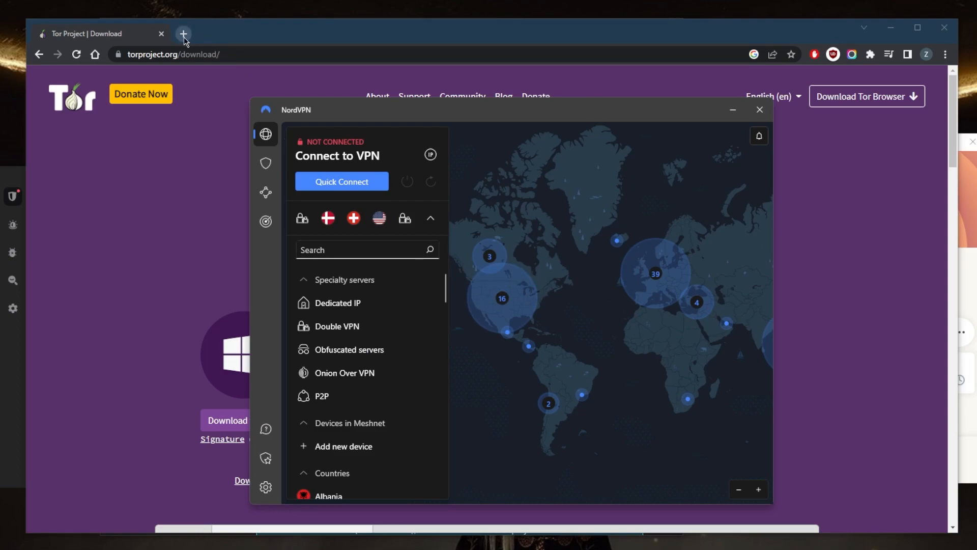
Open nordvpn.com in a new tab and go to its Pricing page
left_click(183, 34)
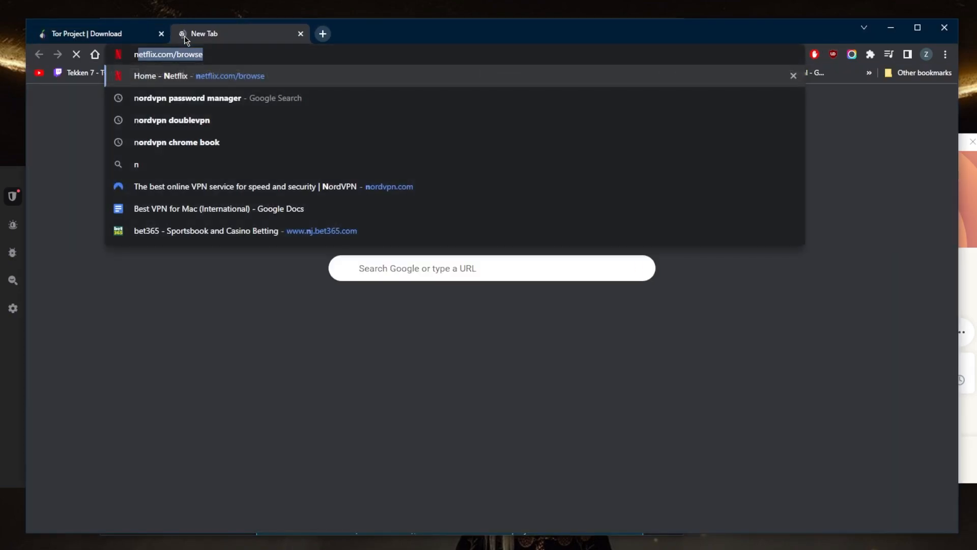
left_click(273, 187)
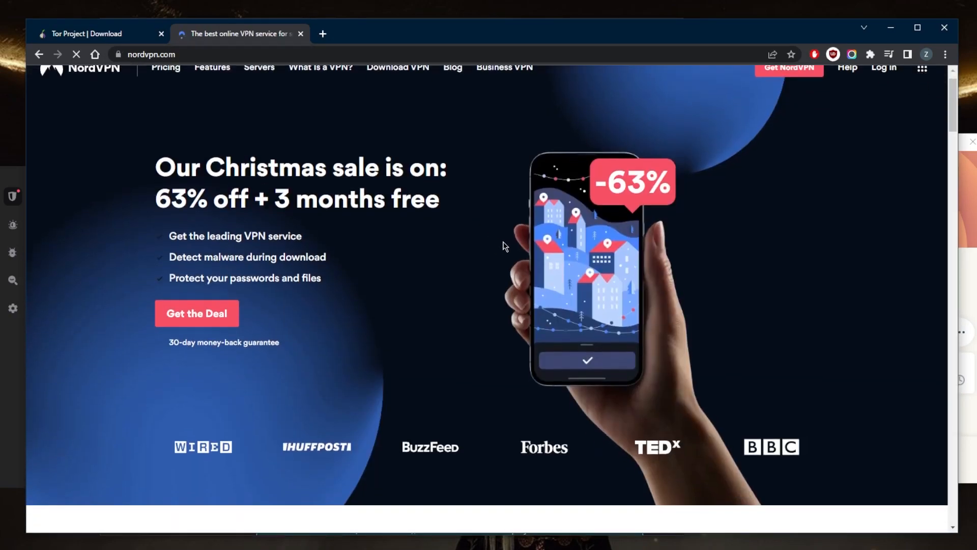
scroll("down", 3)
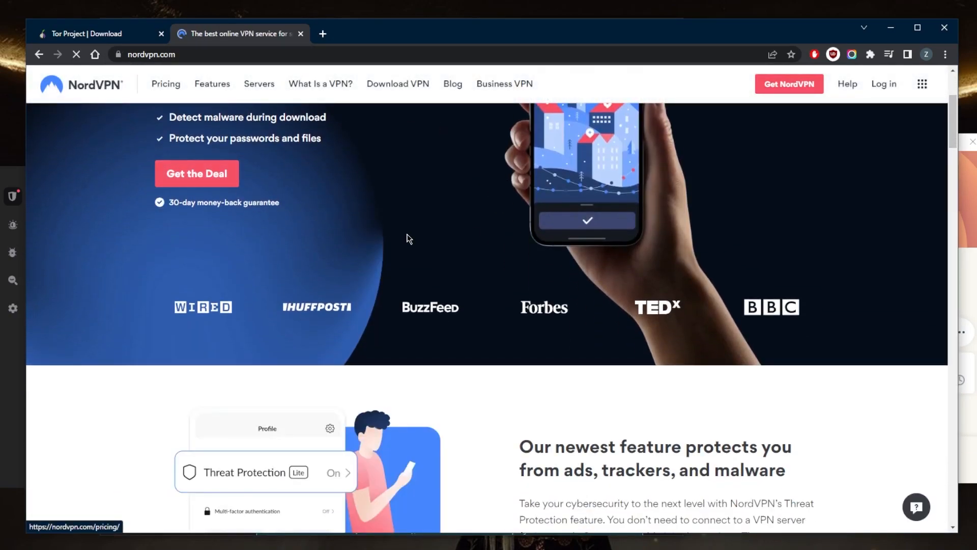
left_click(166, 84)
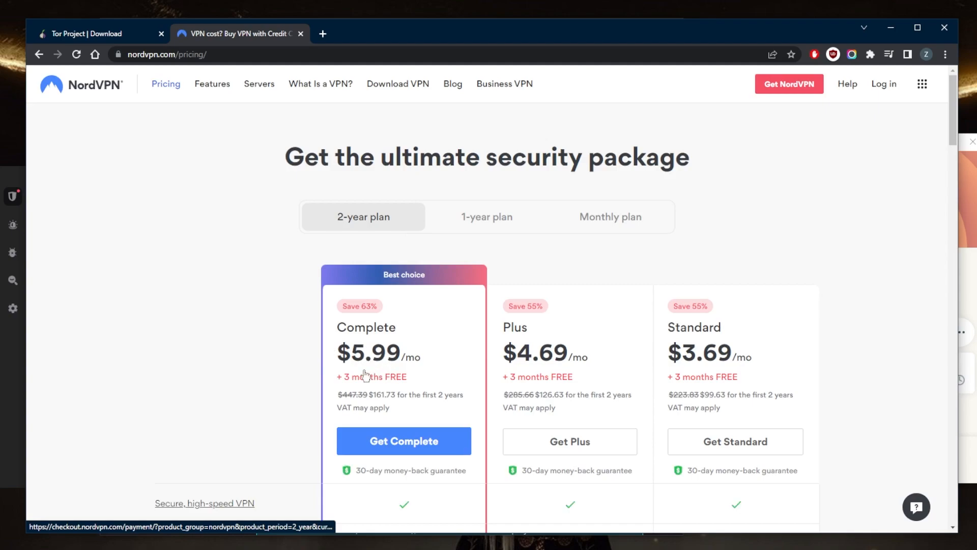
Scroll through the Complete, Plus and Standard plan comparison
scroll("down", 3)
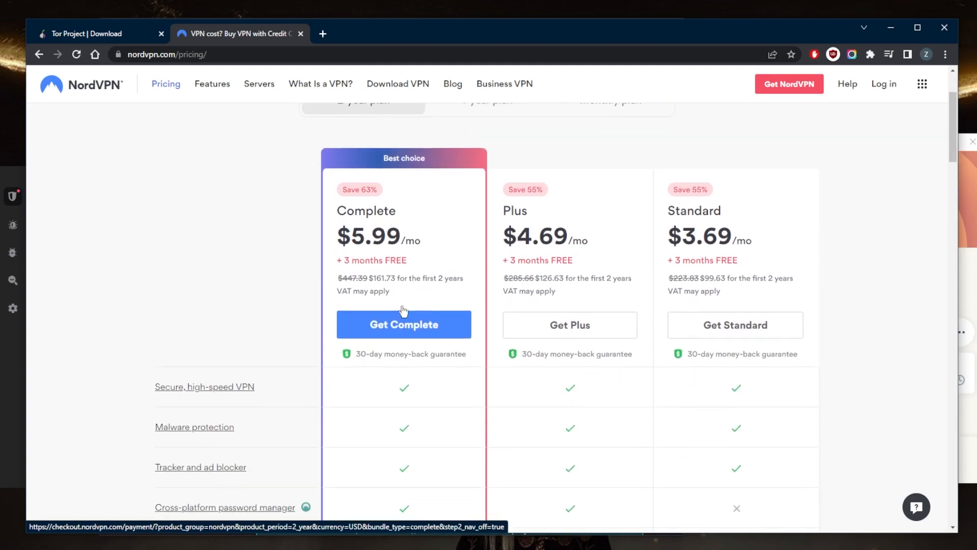
scroll("down", 3)
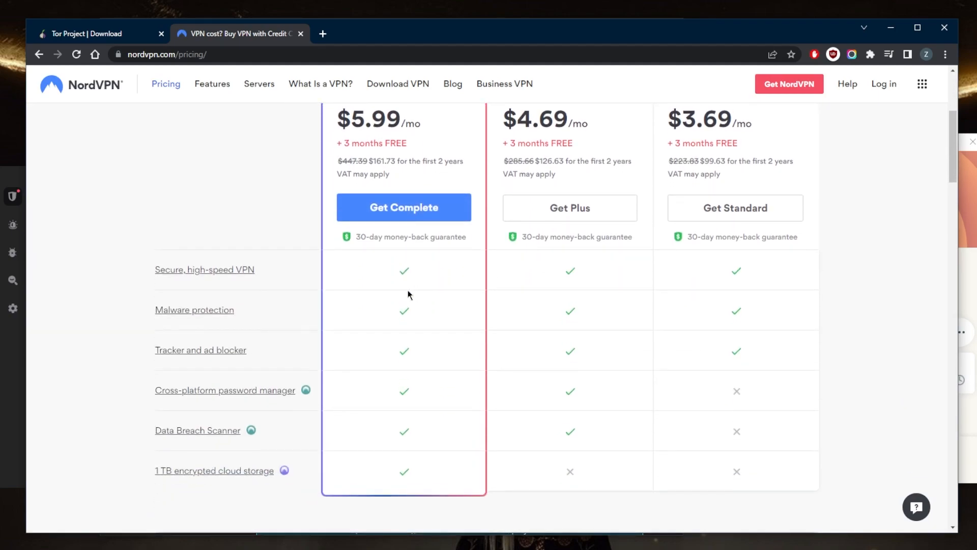
scroll("down", 3)
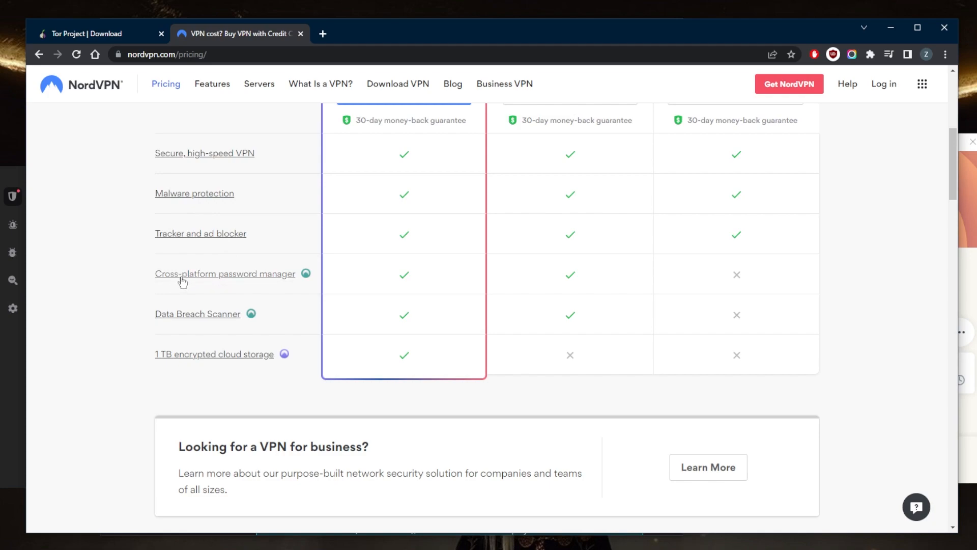
mouse_move(232, 281)
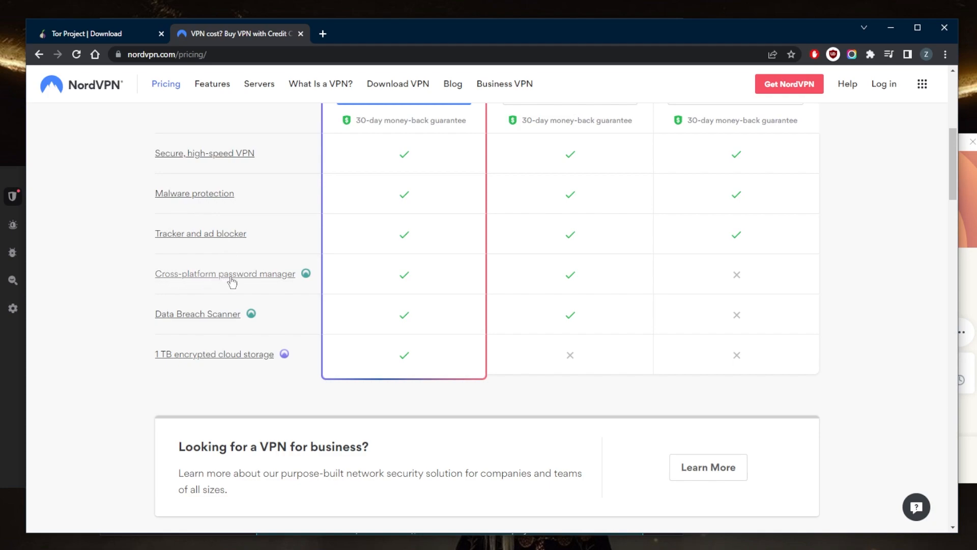
scroll("up", 3)
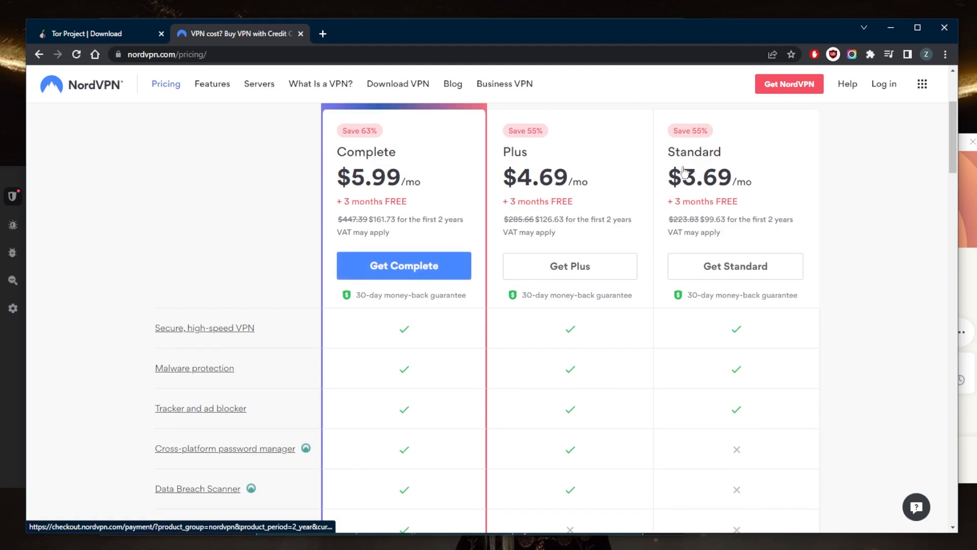
scroll("down", 3)
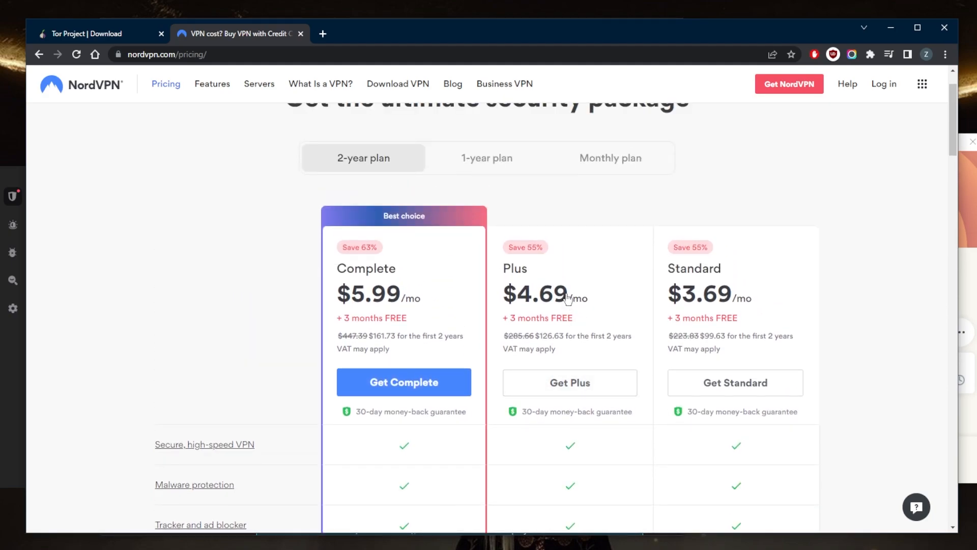
scroll("down", 3)
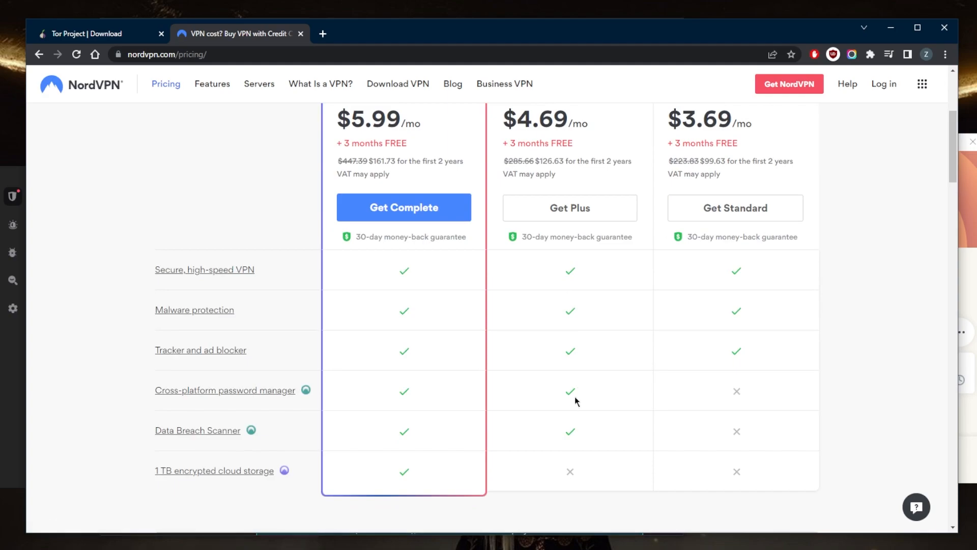
mouse_move(500, 429)
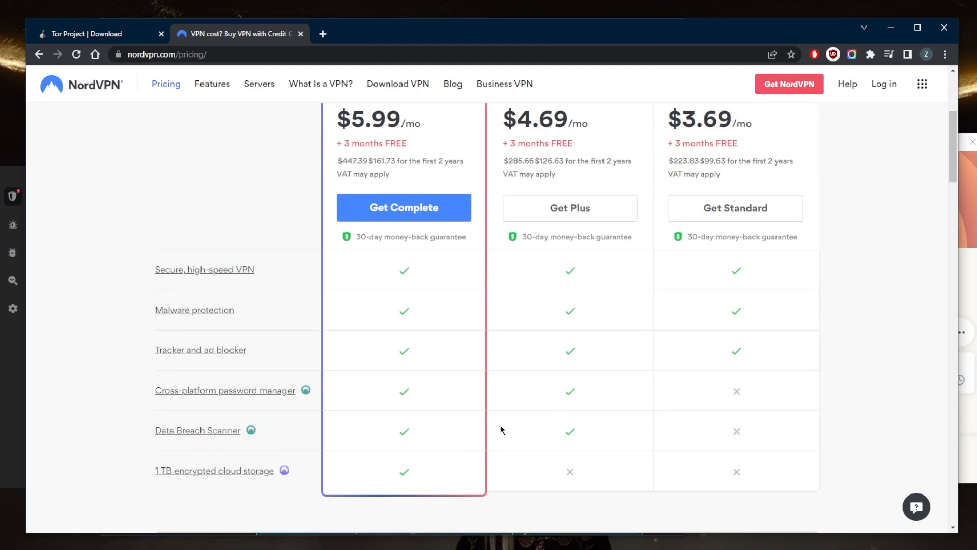
mouse_move(271, 475)
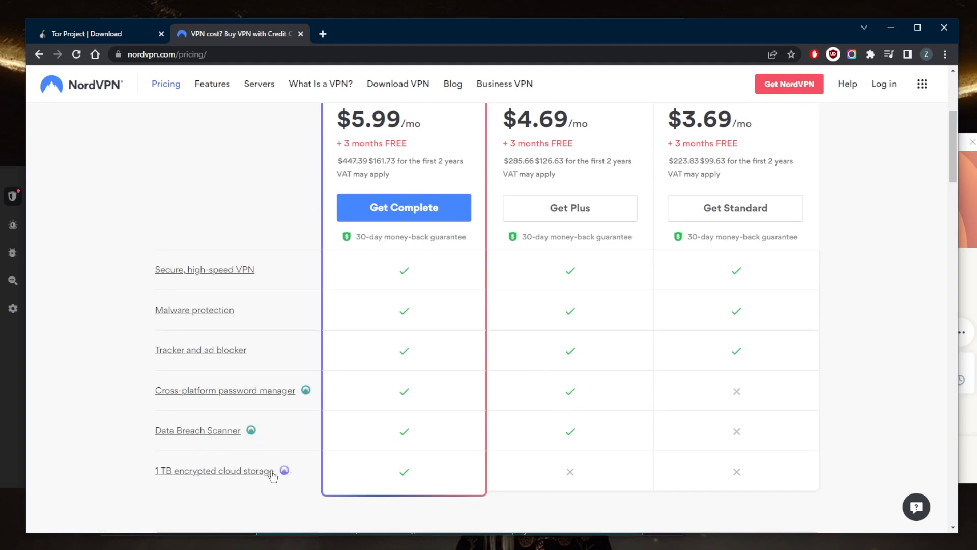
mouse_move(369, 433)
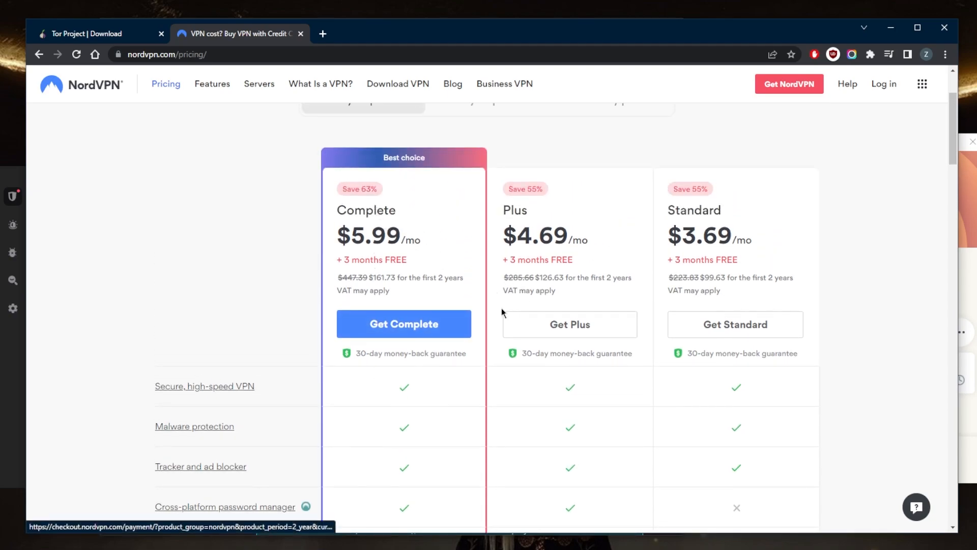
scroll("down", 3)
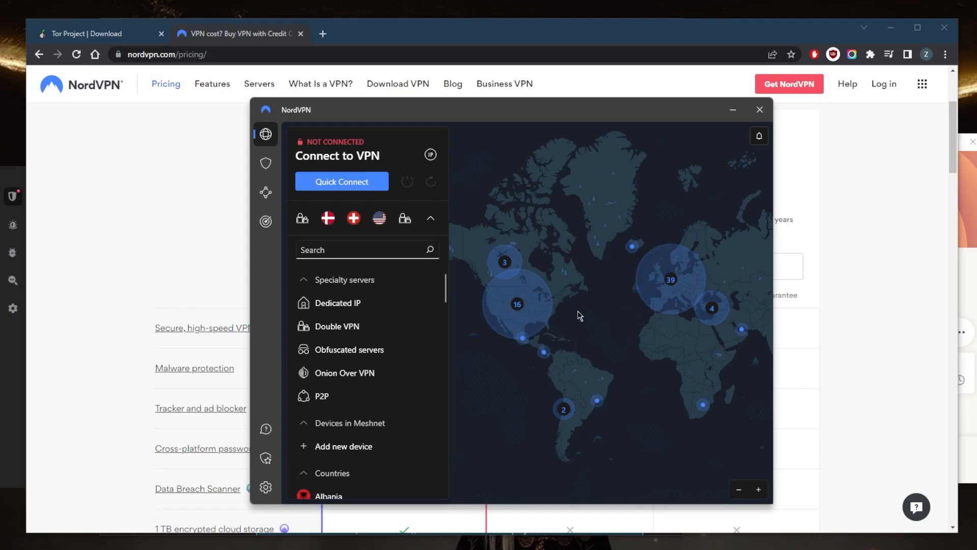
left_click(265, 163)
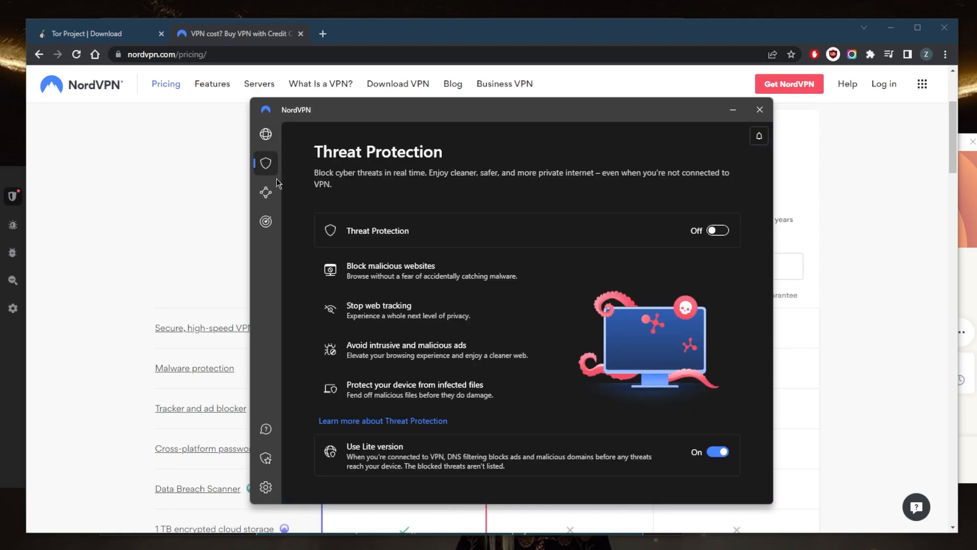
mouse_move(399, 300)
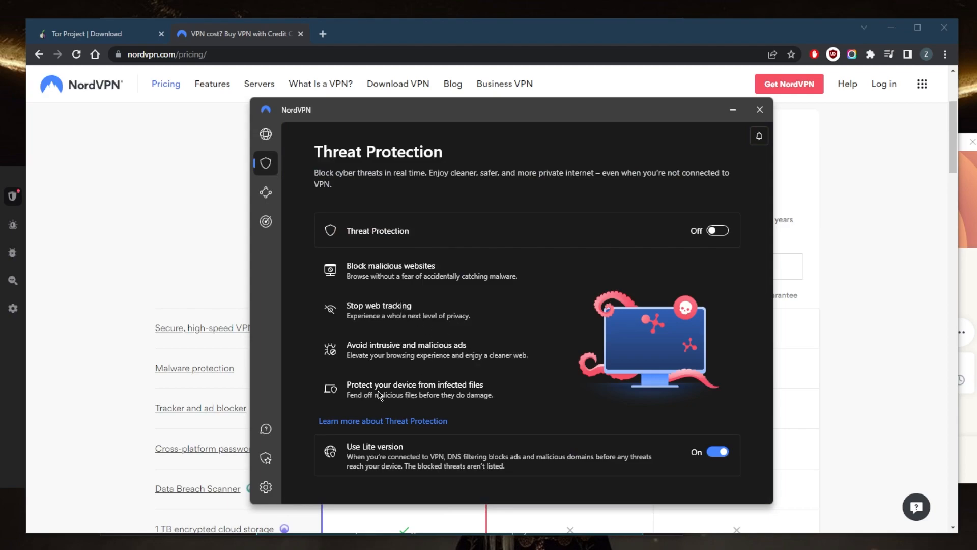
left_click(265, 221)
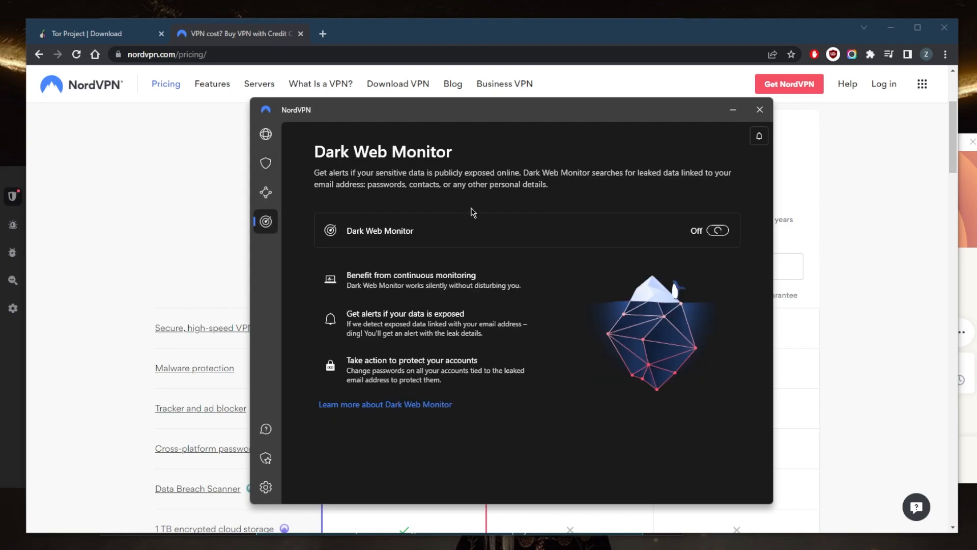
mouse_move(669, 190)
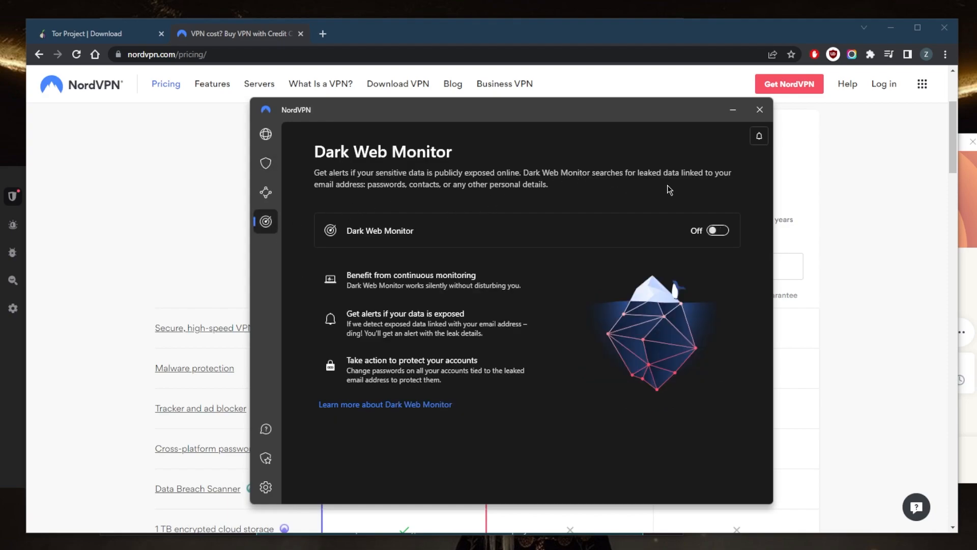
mouse_move(377, 203)
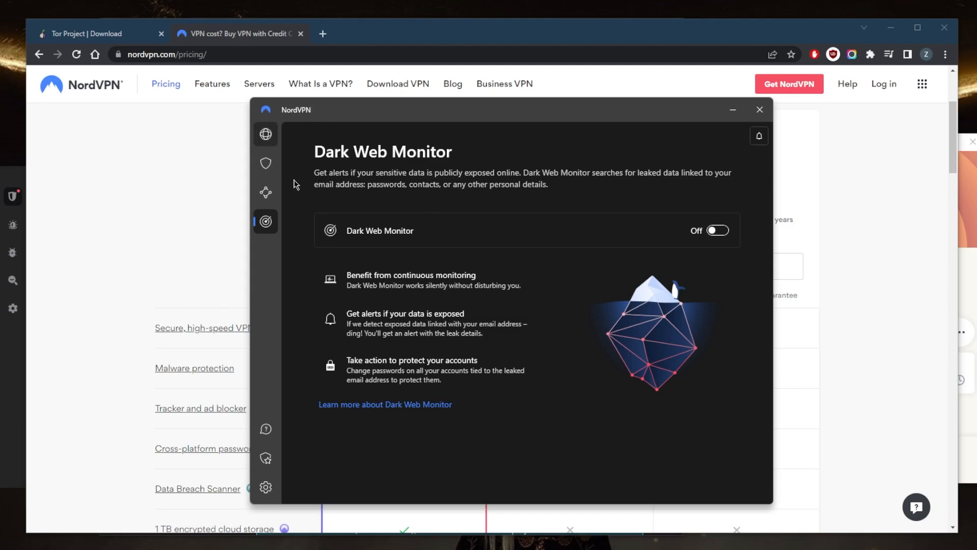
left_click(266, 134)
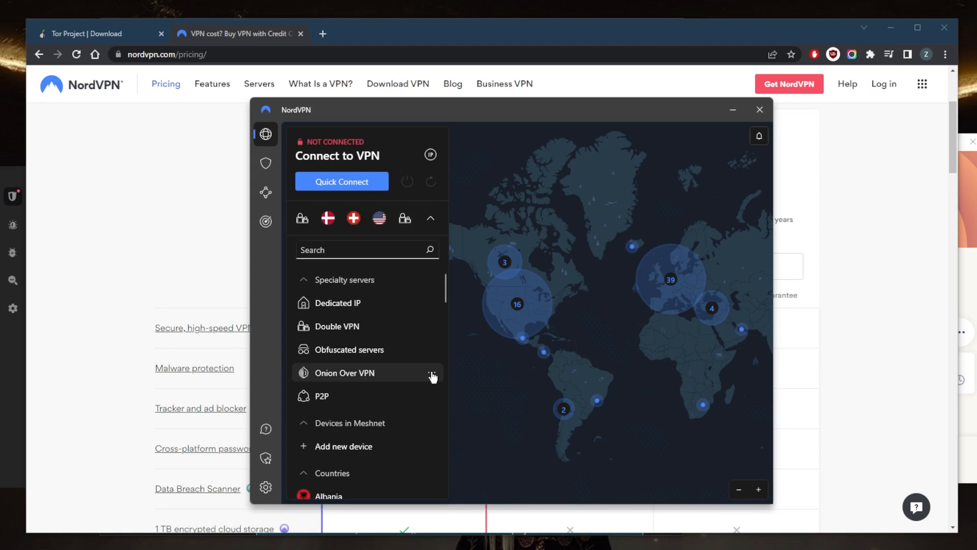
mouse_move(436, 349)
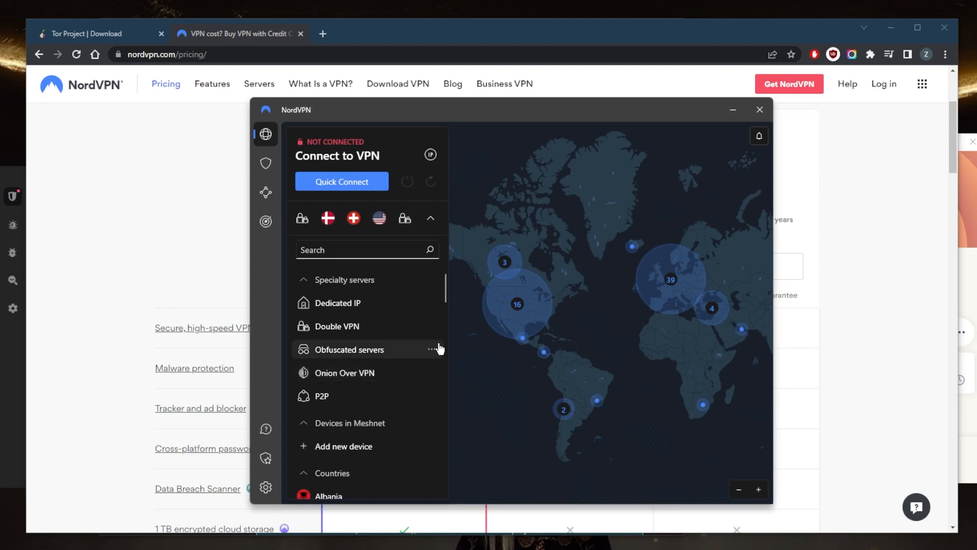
mouse_move(566, 287)
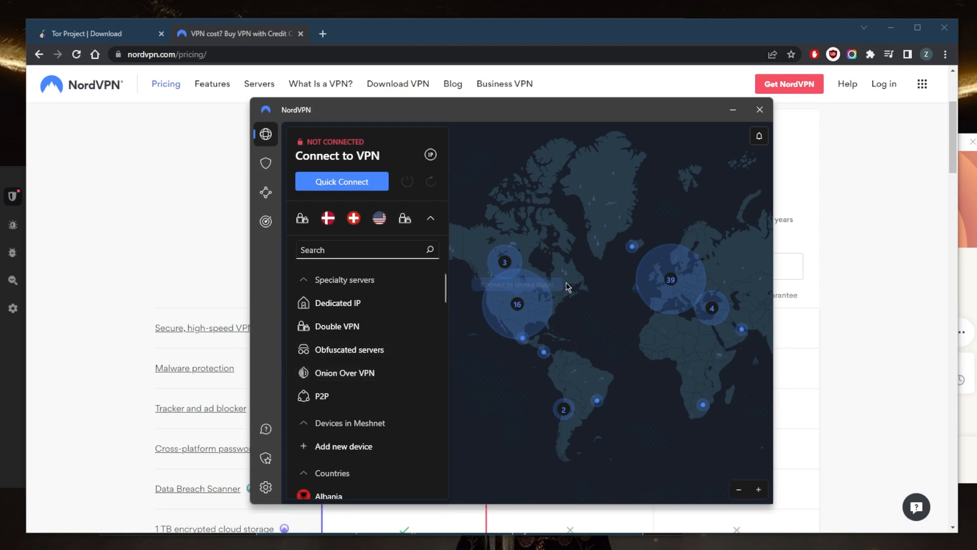